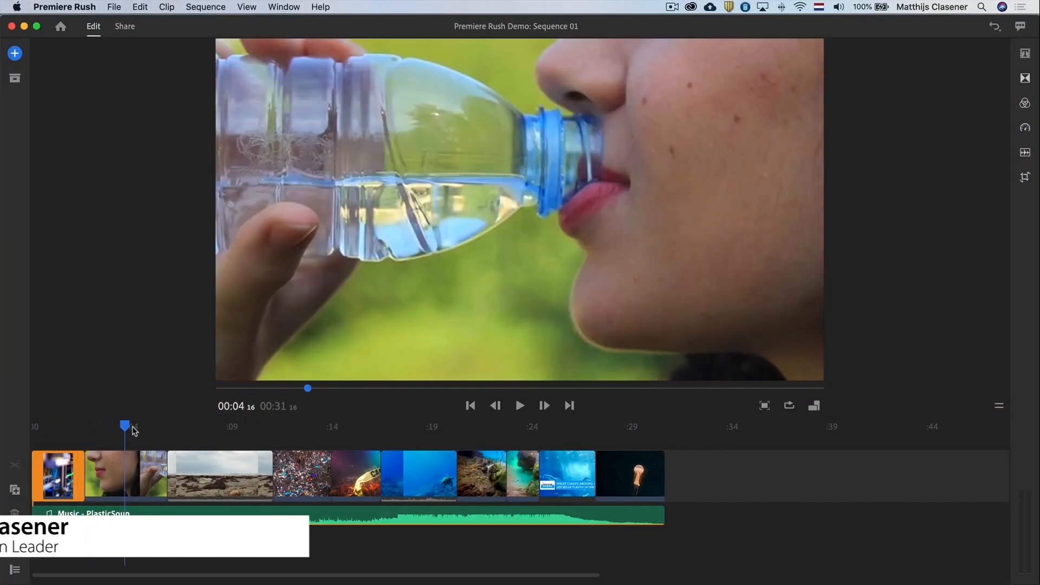
Preview the ocean title and caution-tape frames, then pick up the turtle clip to reorder
left_click_drag(125, 425, 559, 425)
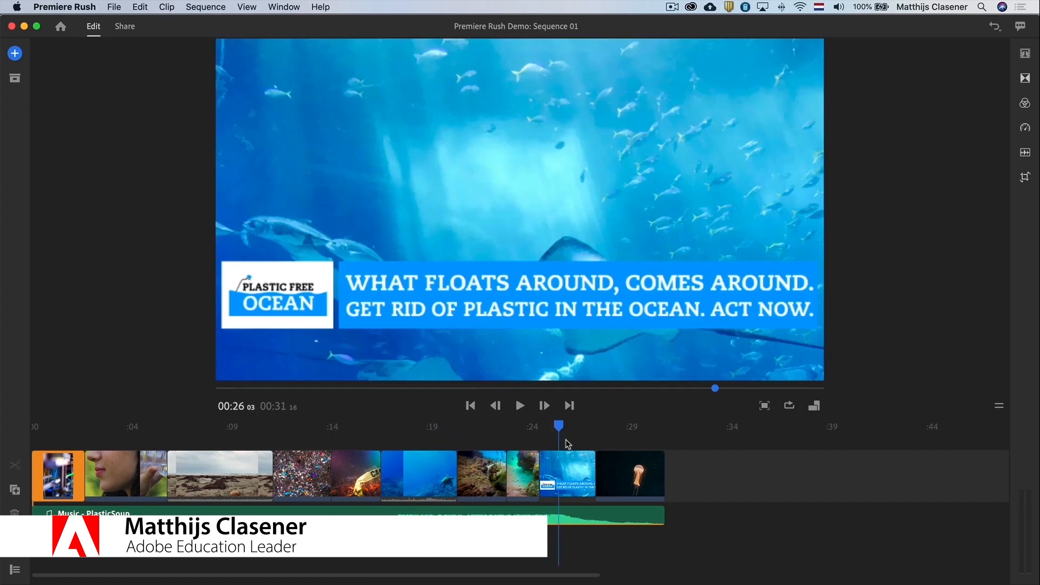
left_click_drag(558, 425, 262, 425)
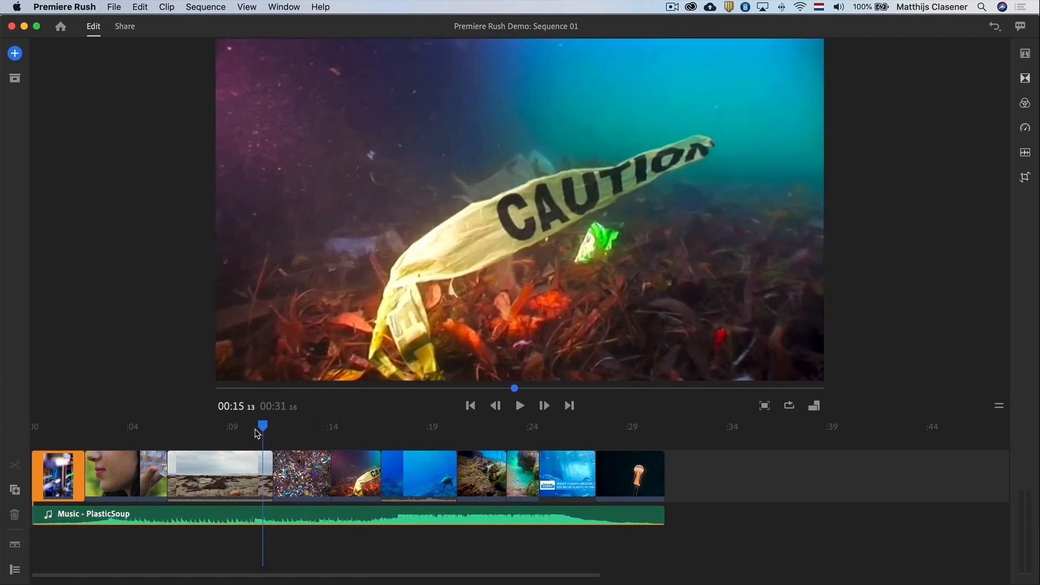
left_click(220, 474)
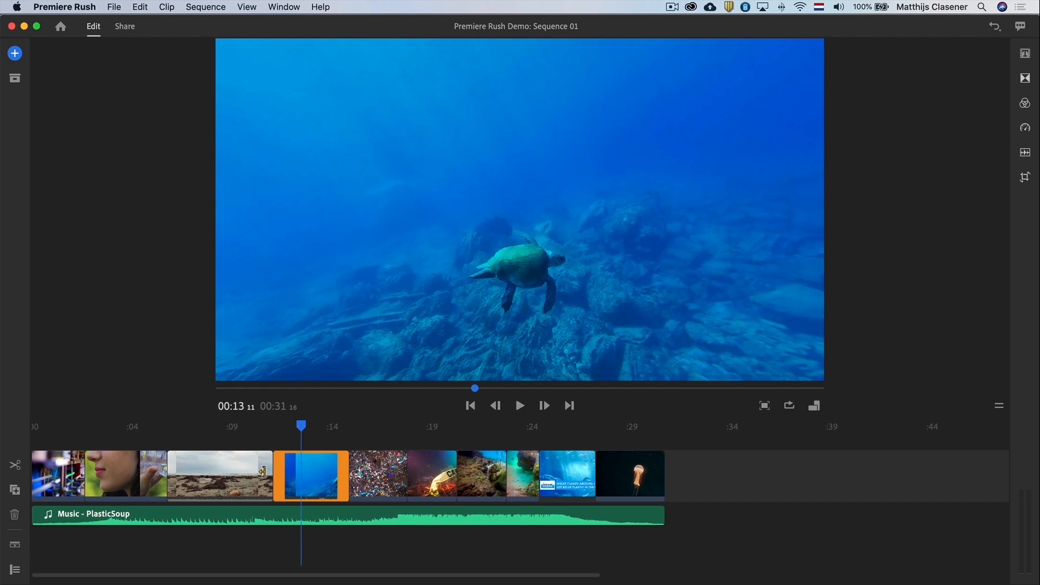
mouse_move(489, 306)
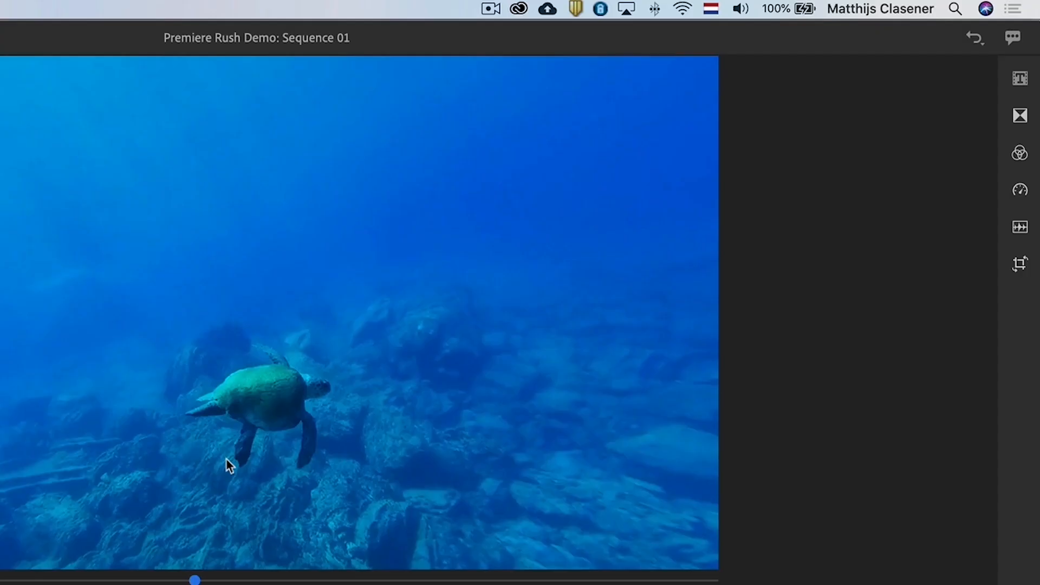
mouse_move(1023, 124)
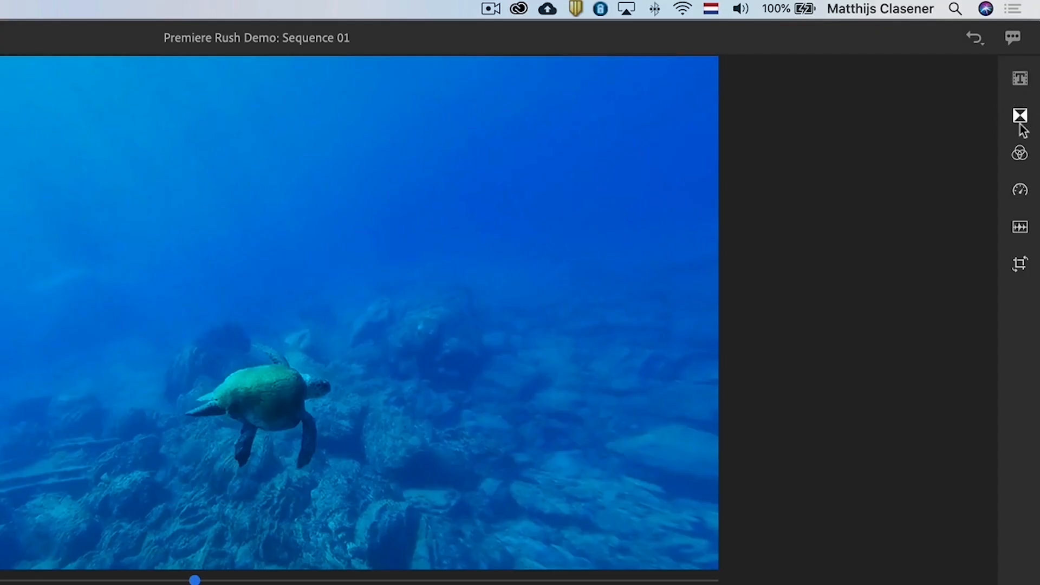
Place Dip to White transitions on the beach/turtle cut and before the jellyfish clip
left_click(1020, 115)
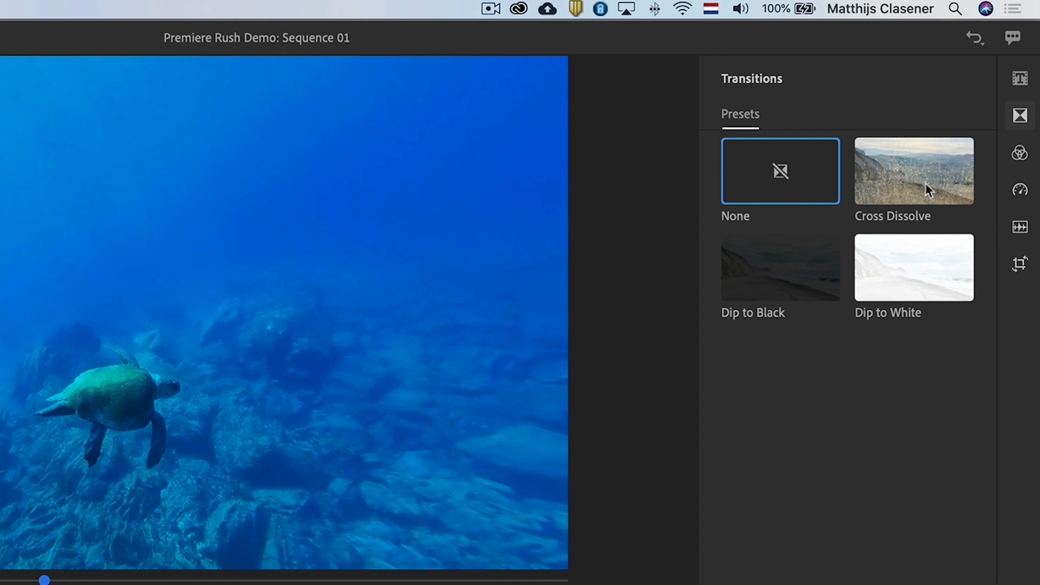
mouse_move(902, 293)
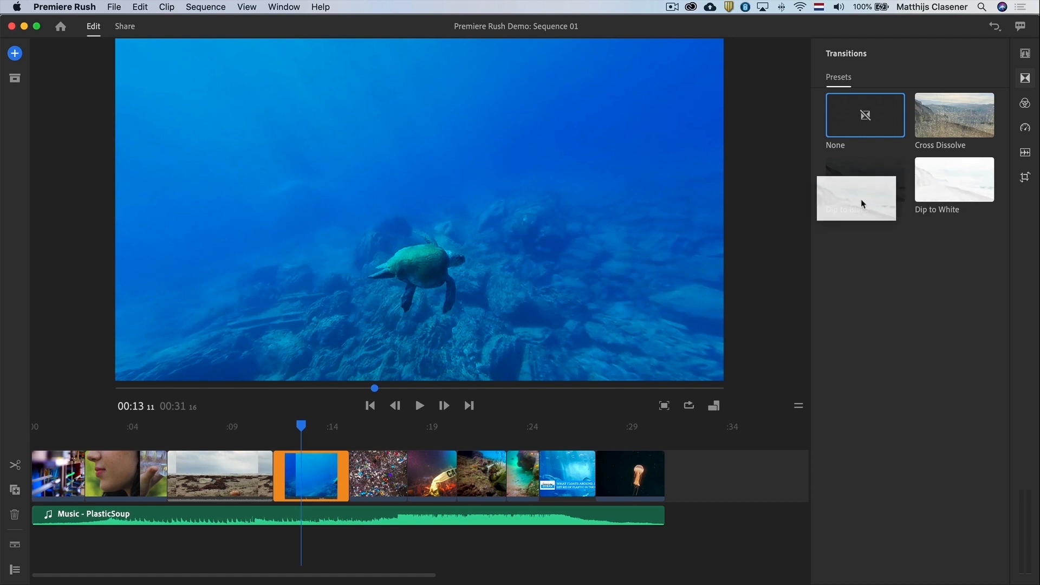
left_click_drag(856, 198, 307, 410)
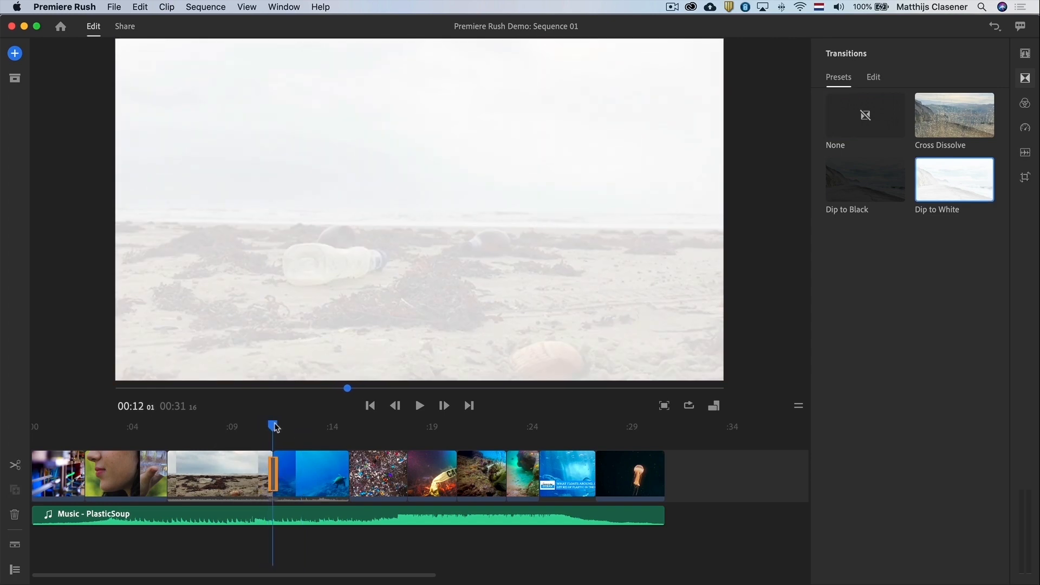
left_click_drag(272, 426, 265, 426)
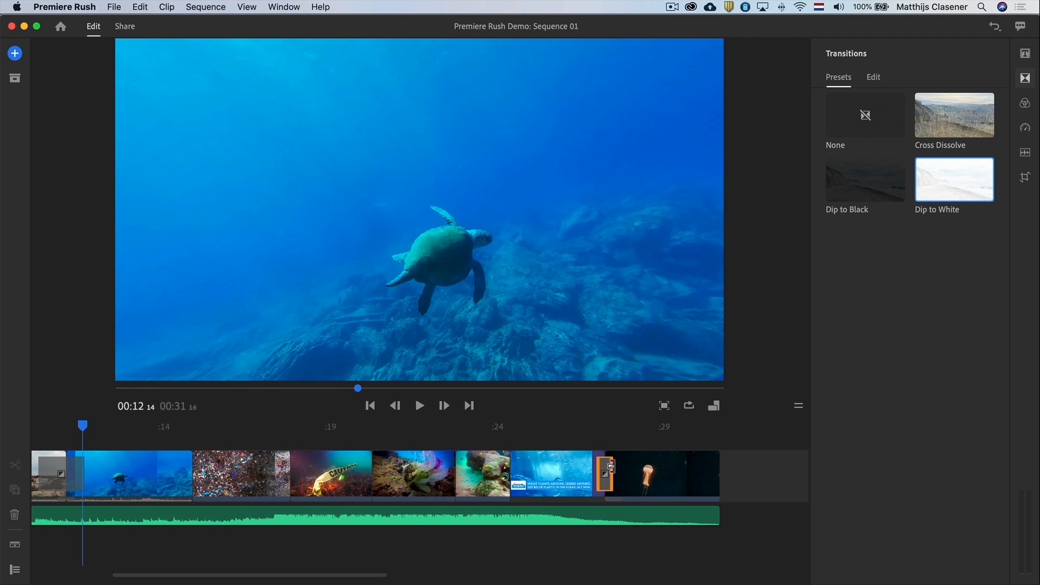
Select the jellyfish clip at the end of the timeline
left_click(662, 476)
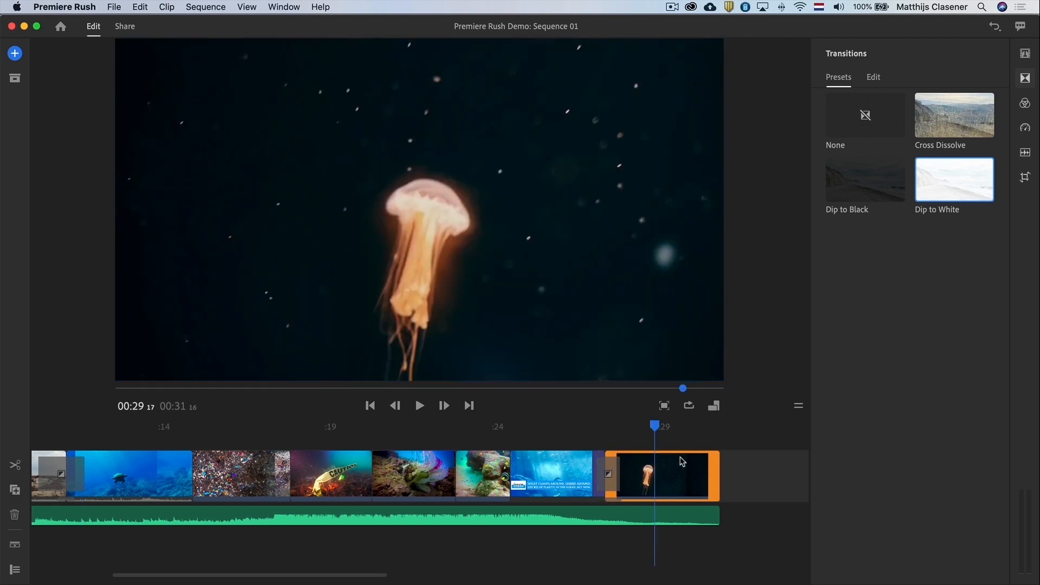
mouse_move(674, 478)
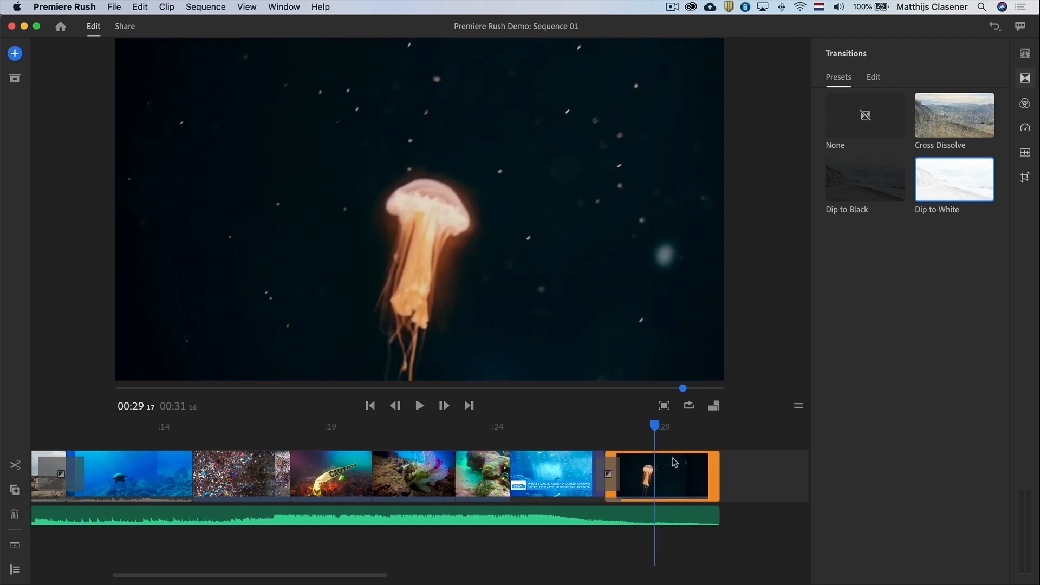
mouse_move(795, 345)
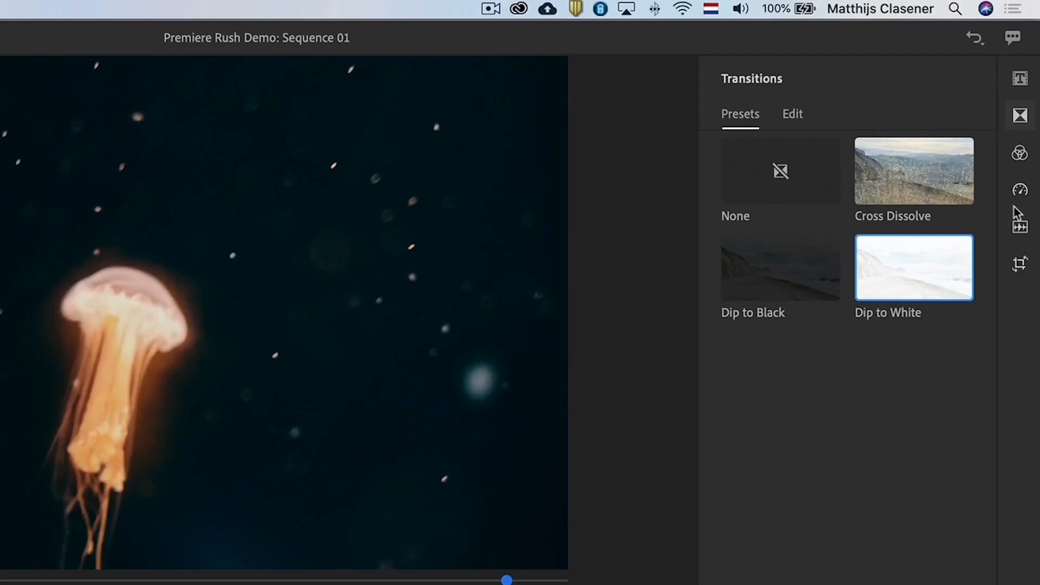
Set the jellyfish clip's range speed to 59%, then select the bottle-factory clip
left_click(1018, 191)
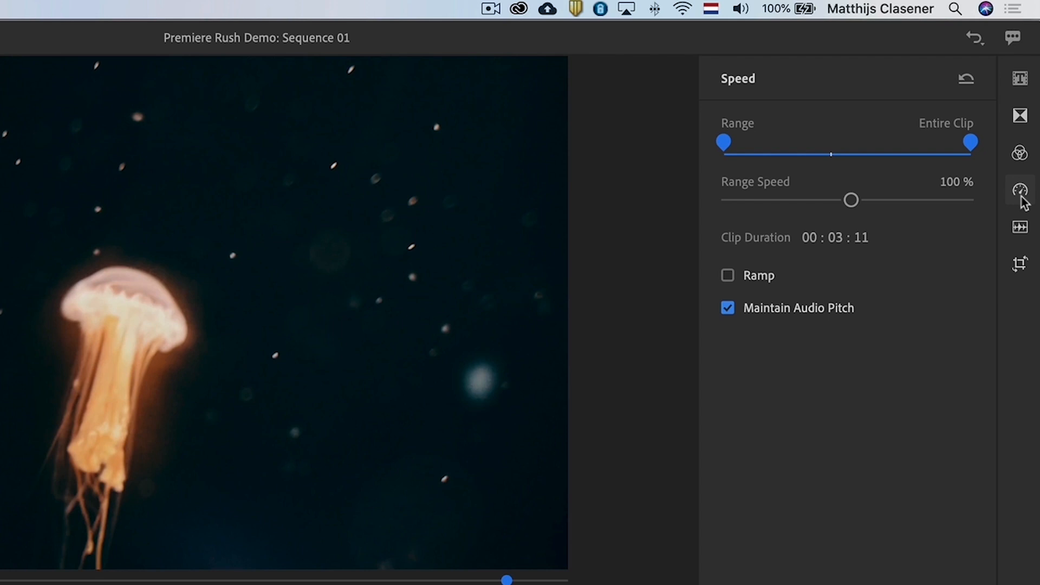
mouse_move(825, 291)
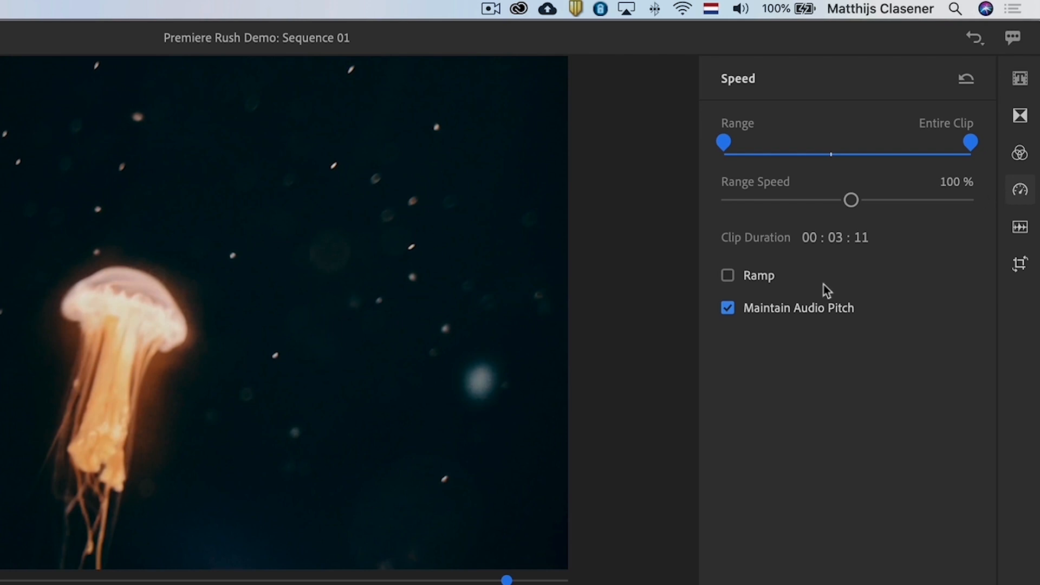
left_click_drag(851, 200, 842, 200)
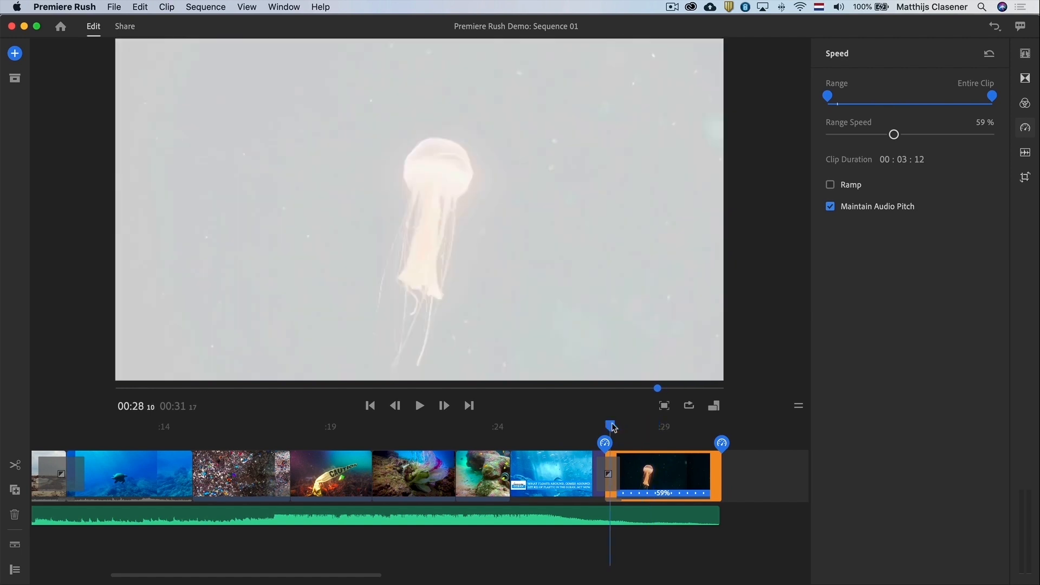
left_click(419, 405)
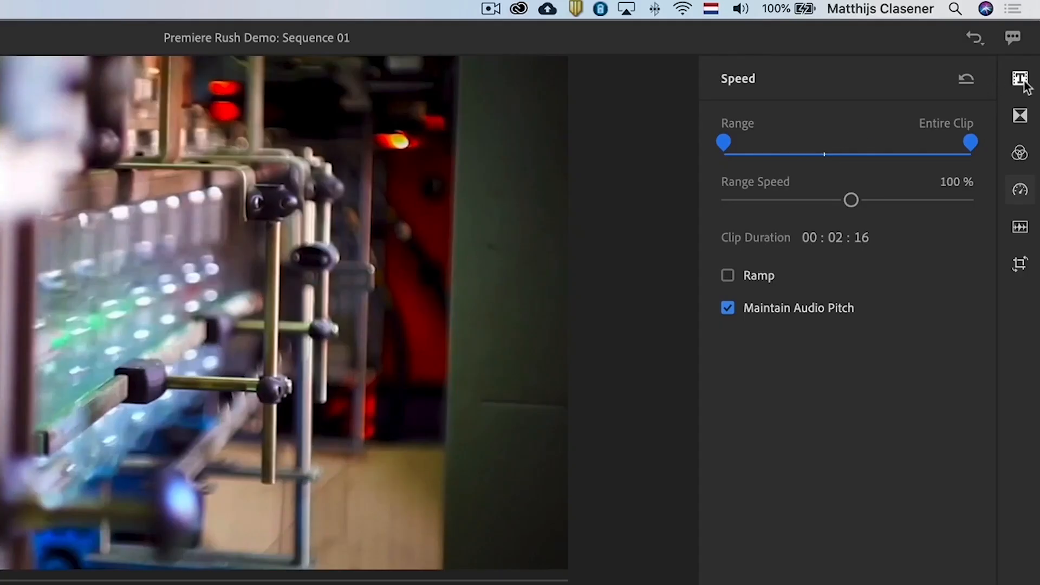
Add the Highlighter Pop Up title from page 7 above the opening bottle-factory clip
left_click(1018, 78)
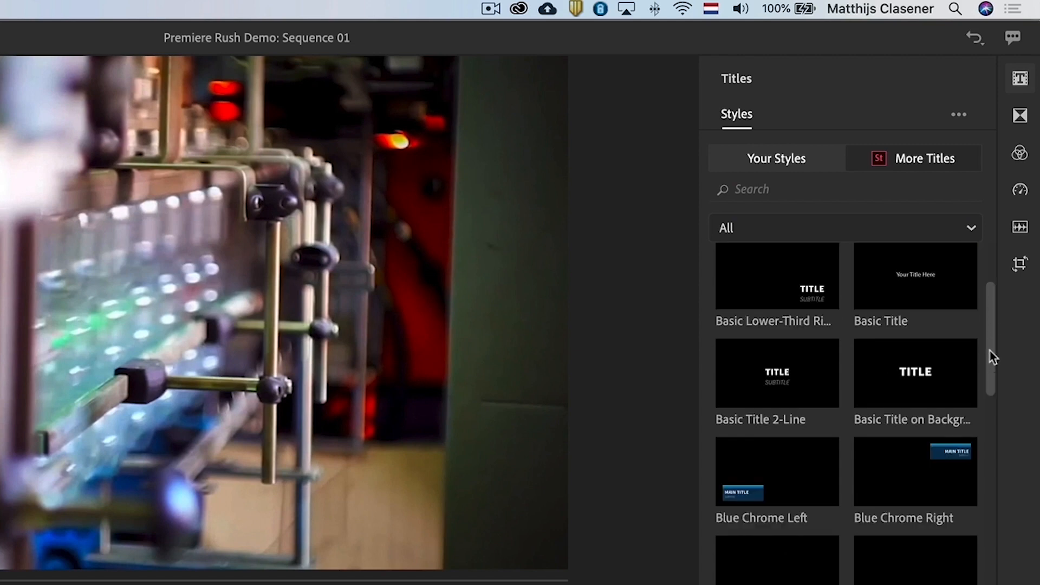
scroll("down", 3)
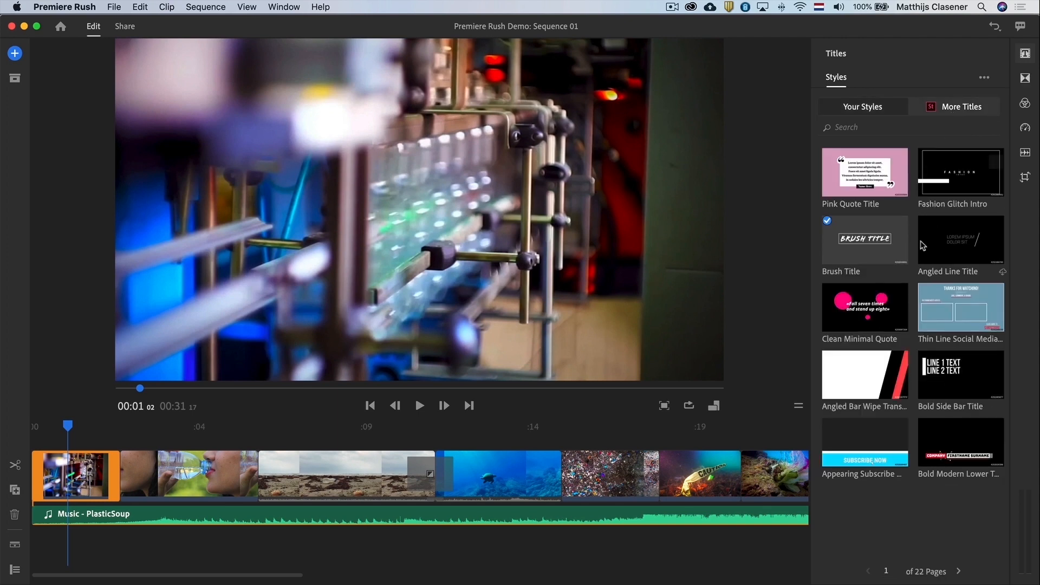
left_click(966, 571)
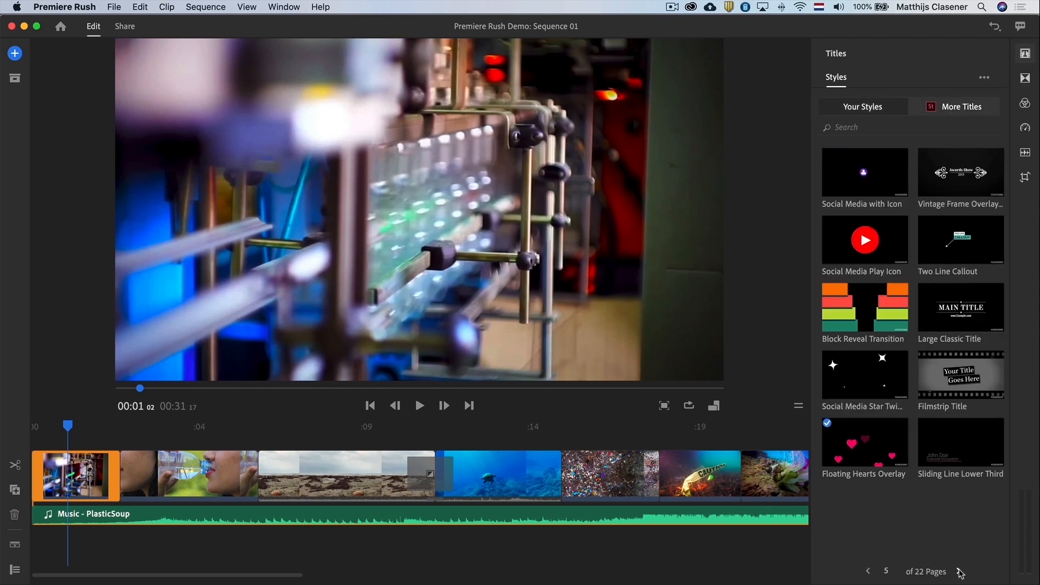
left_click(964, 571)
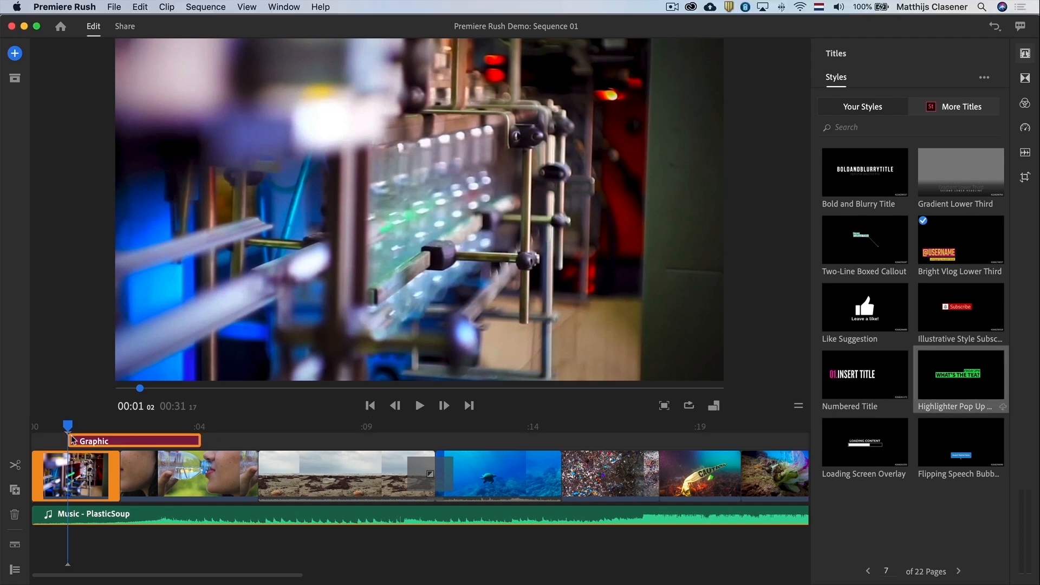
left_click(961, 374)
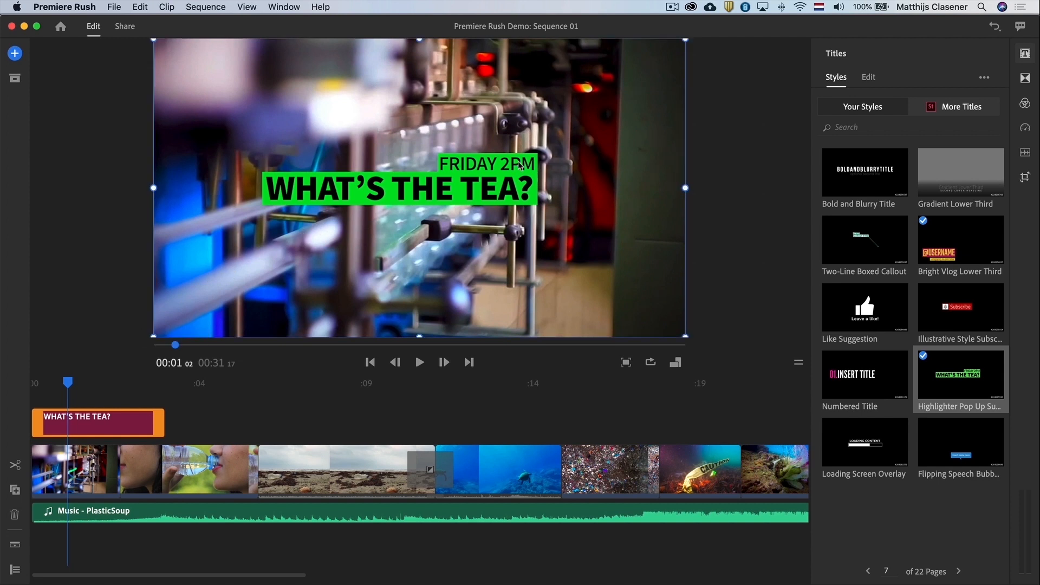
Retype the title as 'WHAT ARE WE DOING TO OUR OCEAN?' and pick the bottom bar's fill
left_click(867, 77)
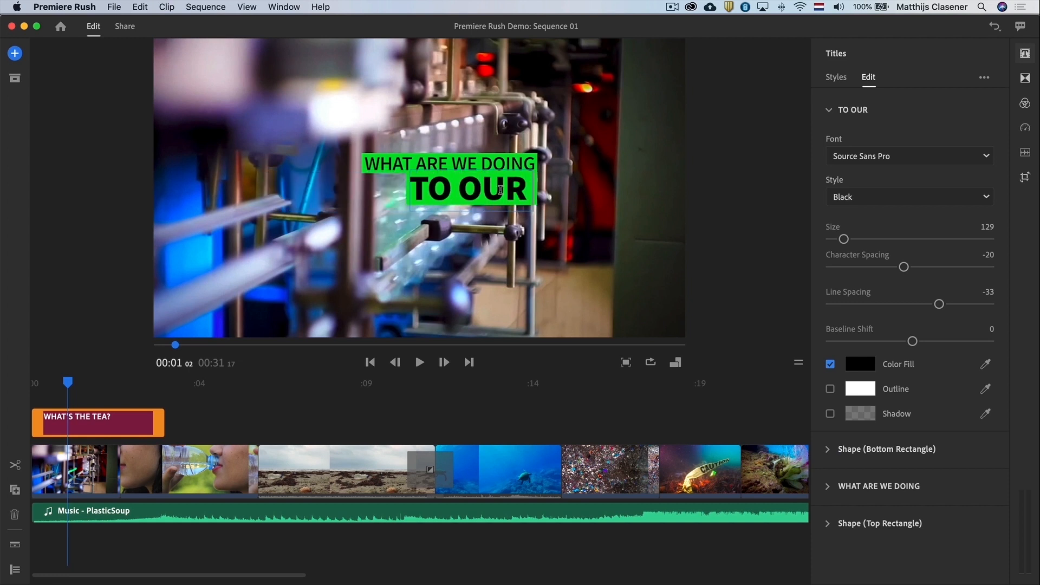
type("OCEAN?")
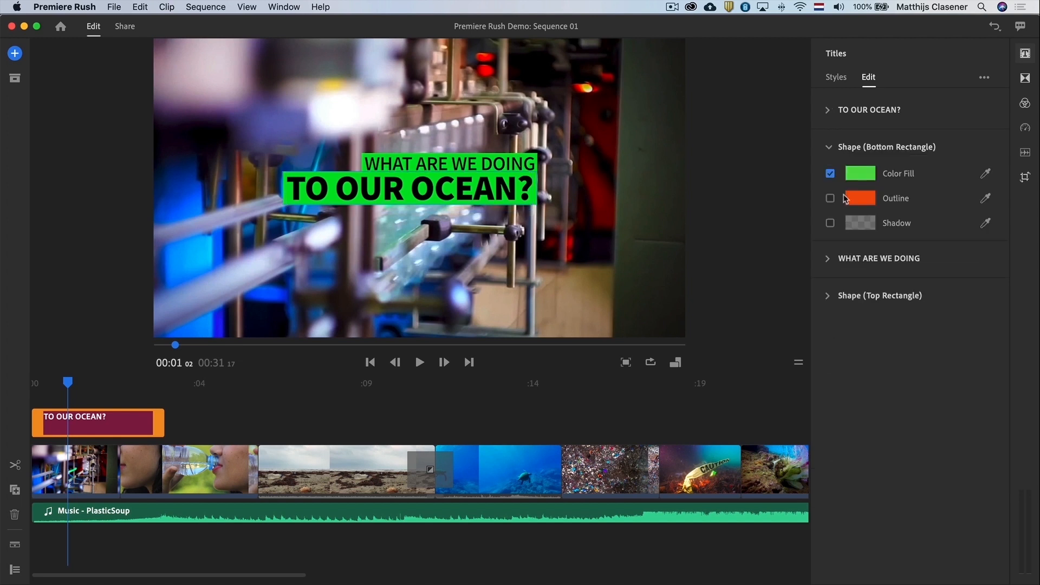
left_click(860, 173)
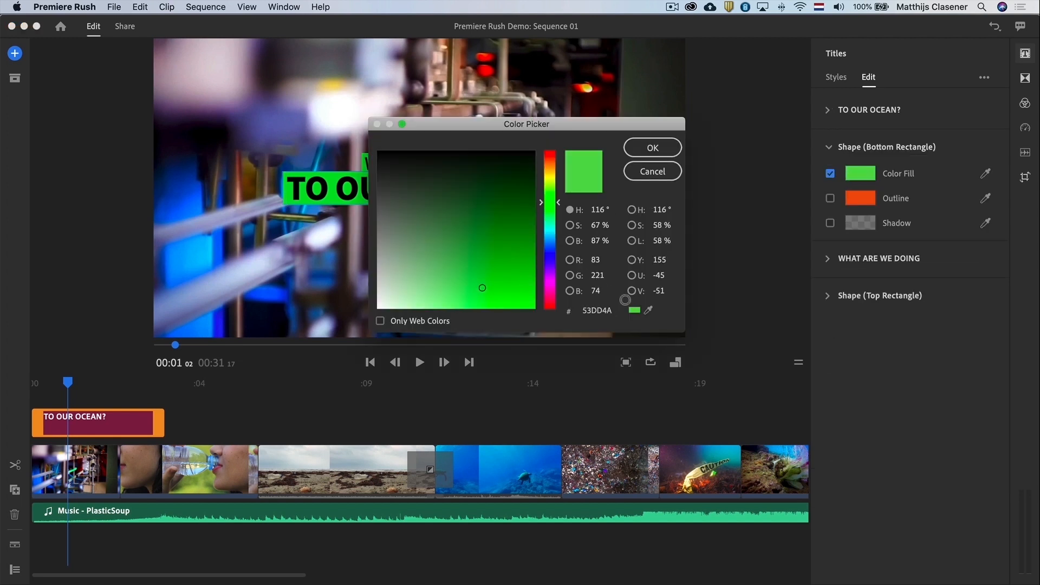
Choose blue in the Color Picker for both title highlight bars
left_click(194, 255)
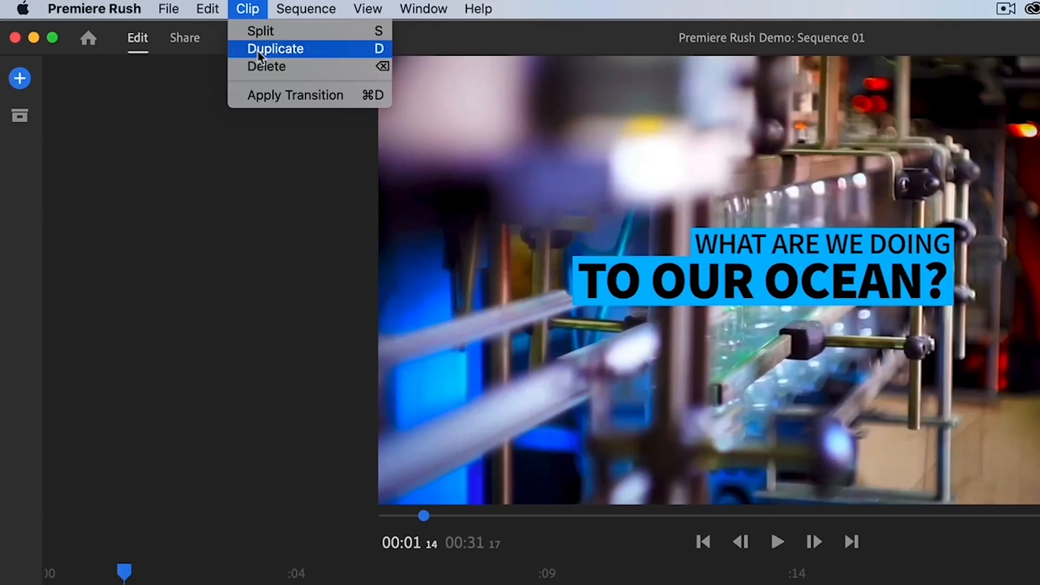
Duplicate the title and rewrite its main line as 'PLASTIC IS A SERIOUS THREAT'
left_click(275, 48)
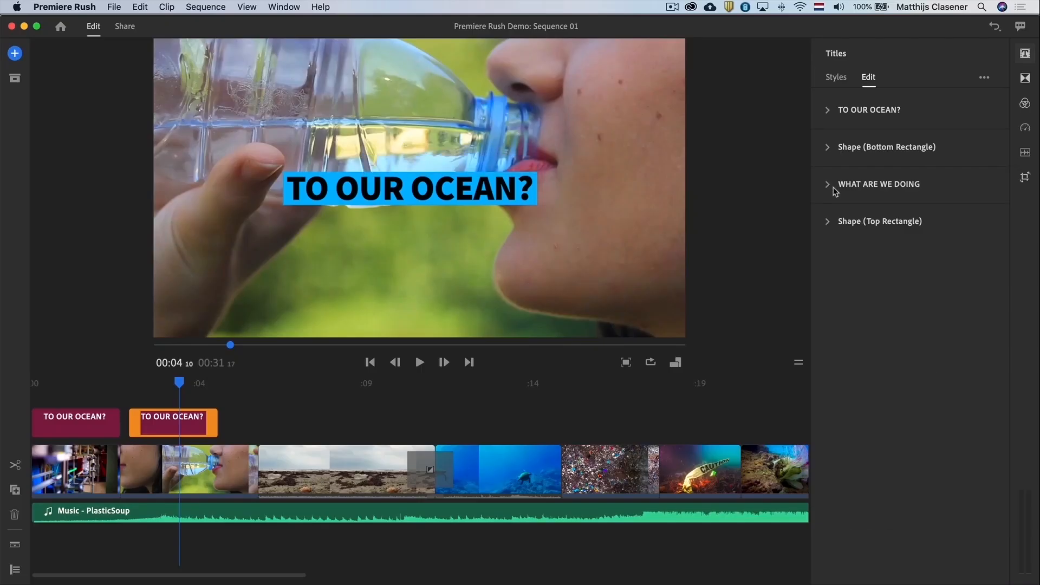
left_click(869, 109)
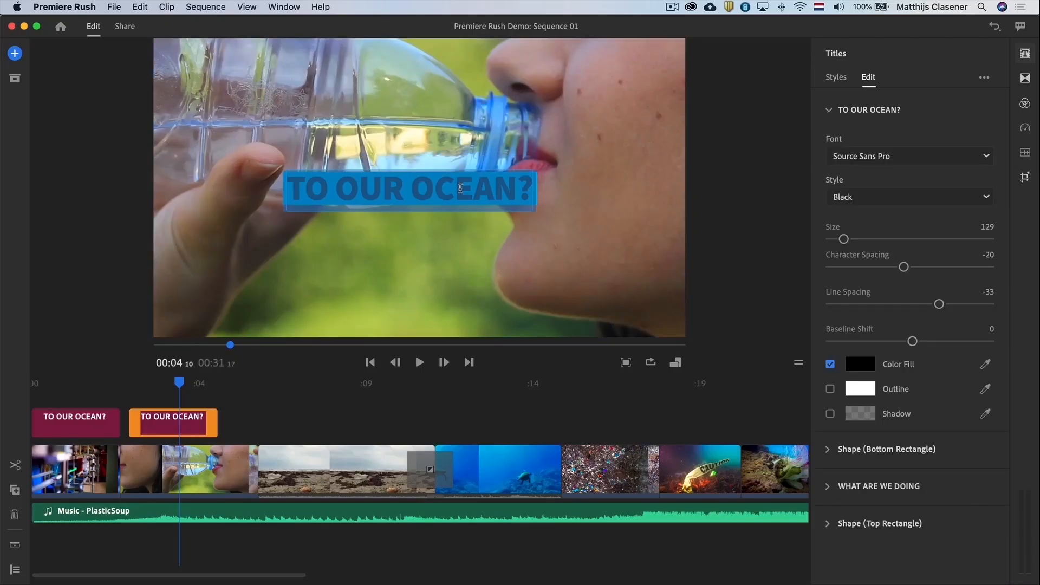
type("PLASTIC")
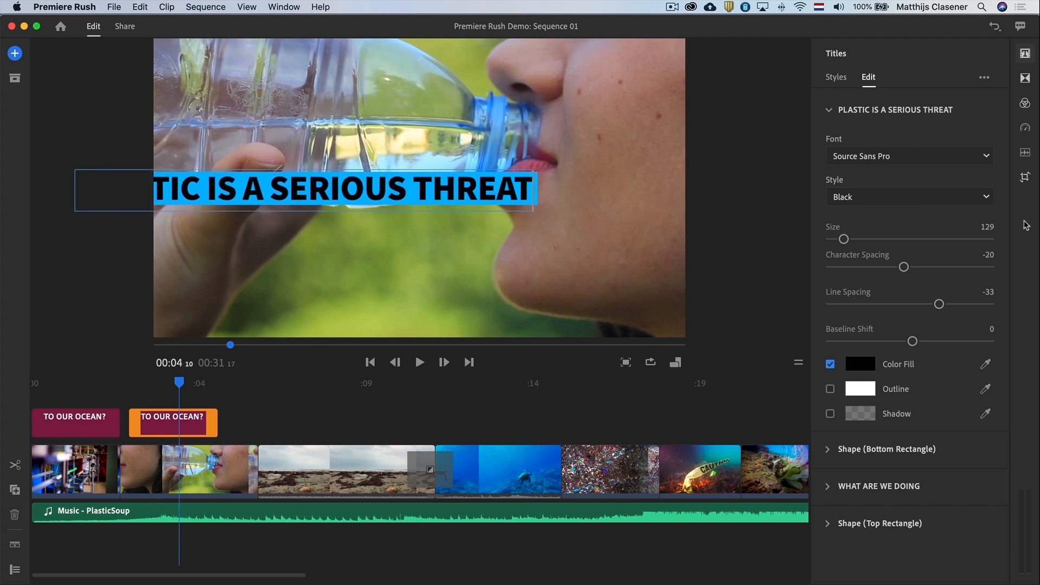
left_click(1025, 177)
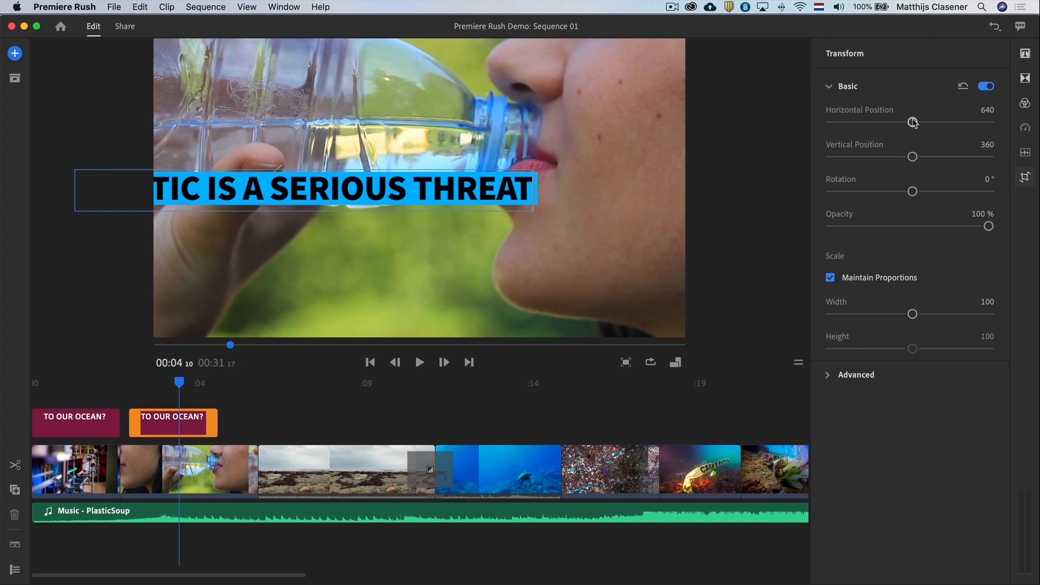
Shift a STOP POLLUTING title copy right over the caution-tape shot, then select the beach clip
left_click_drag(912, 121, 926, 121)
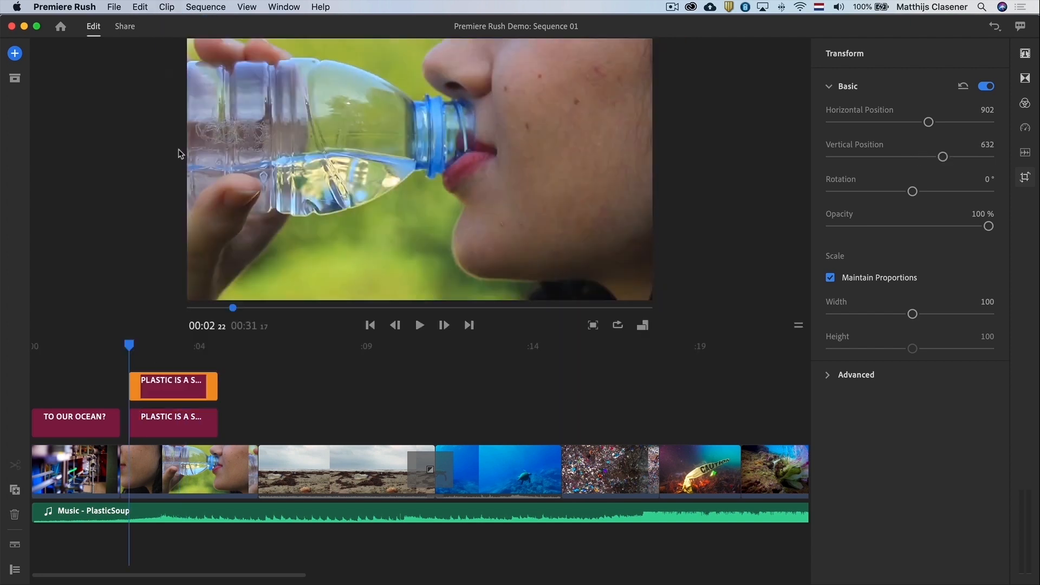
left_click_drag(173, 386, 363, 423)
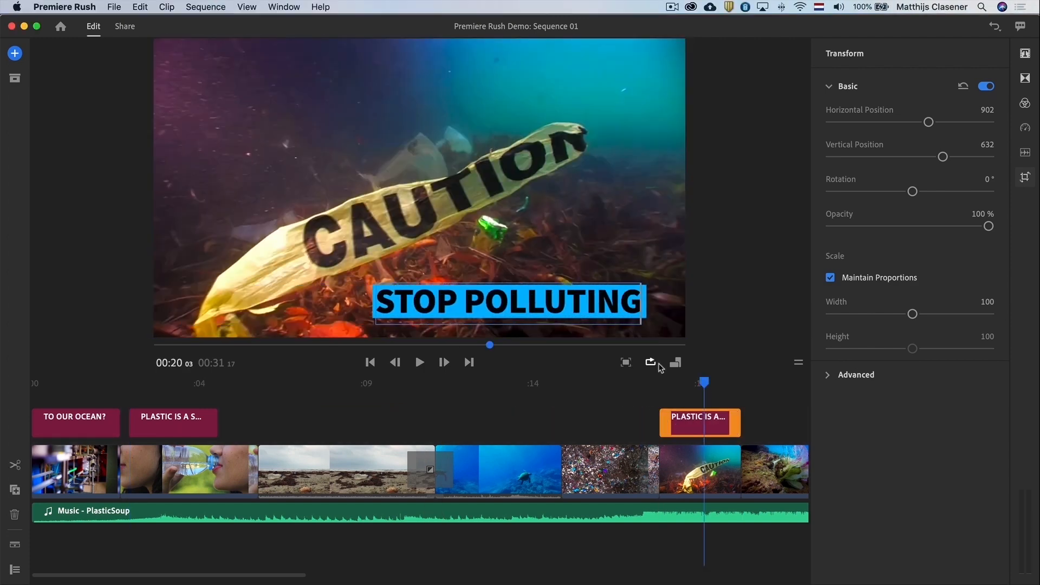
left_click(350, 479)
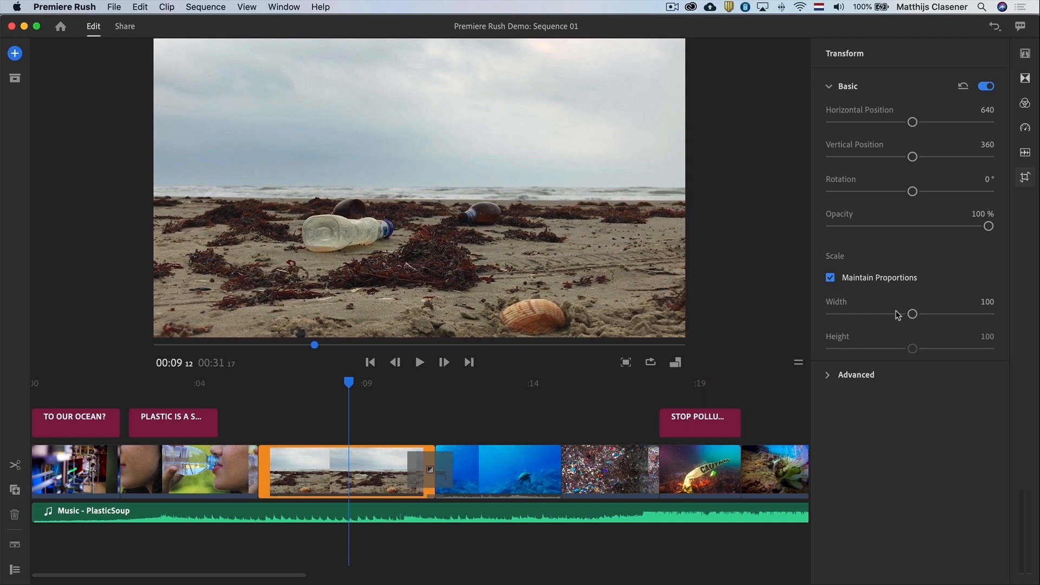
mouse_move(901, 309)
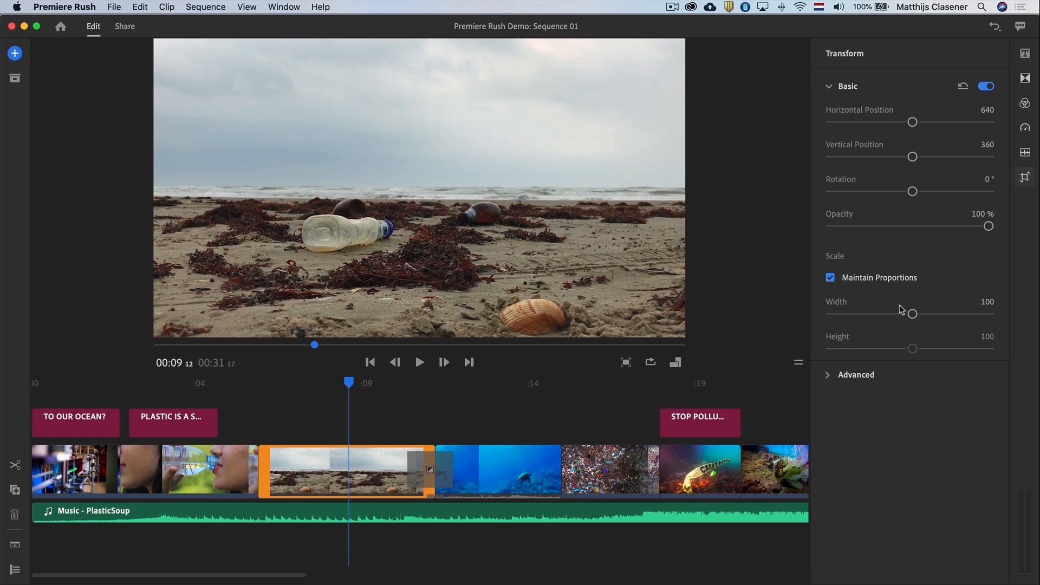
mouse_move(1025, 104)
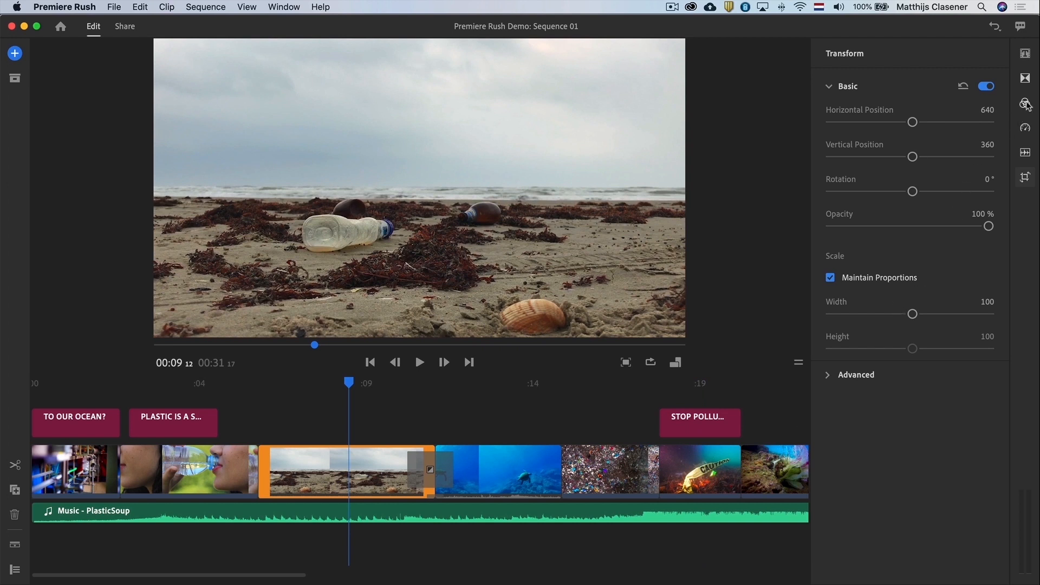
Apply the built-in Cinematic color preset to the beach clip
left_click(1025, 103)
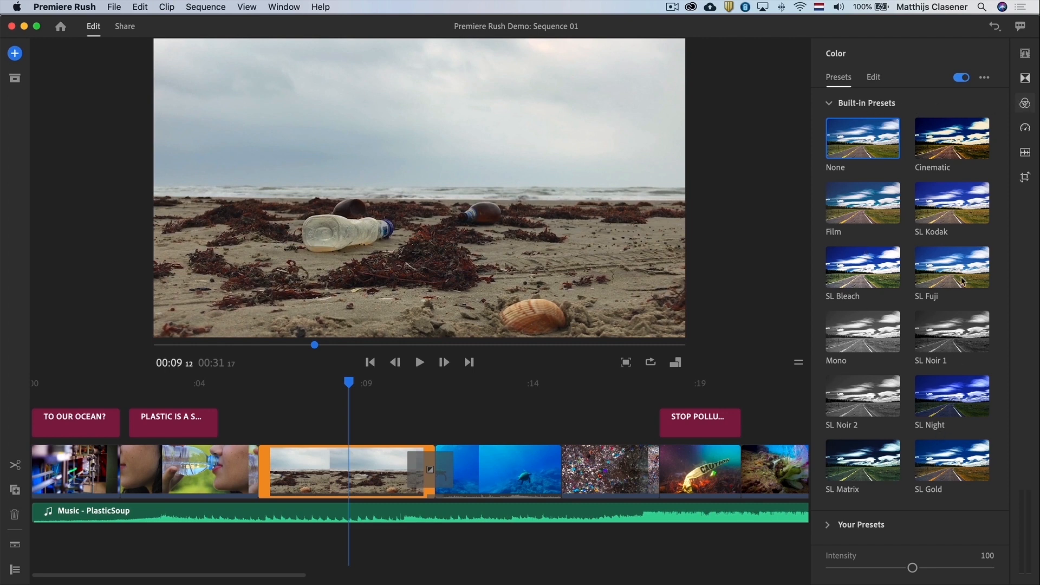
mouse_move(929, 122)
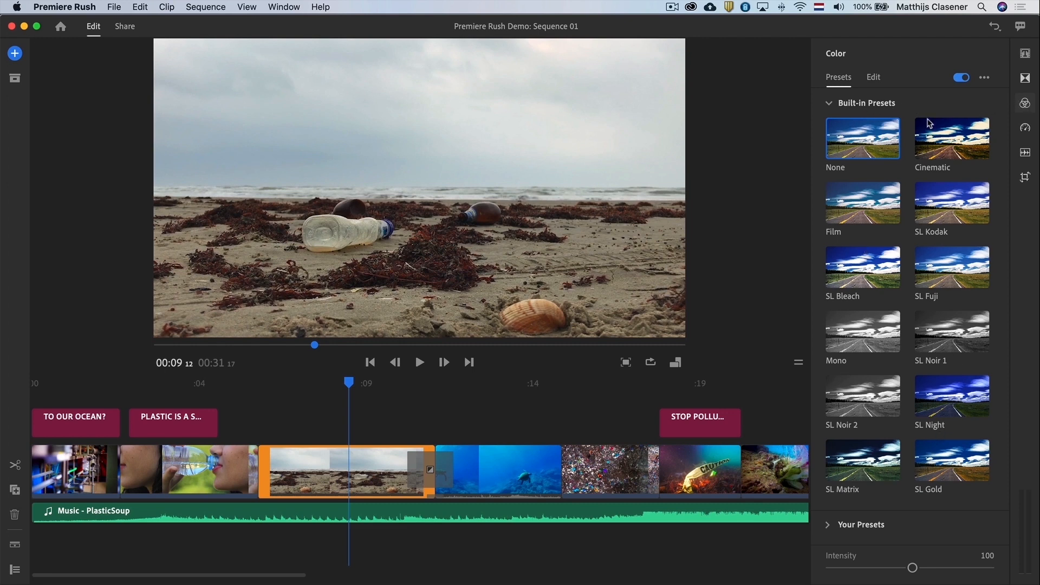
mouse_move(597, 386)
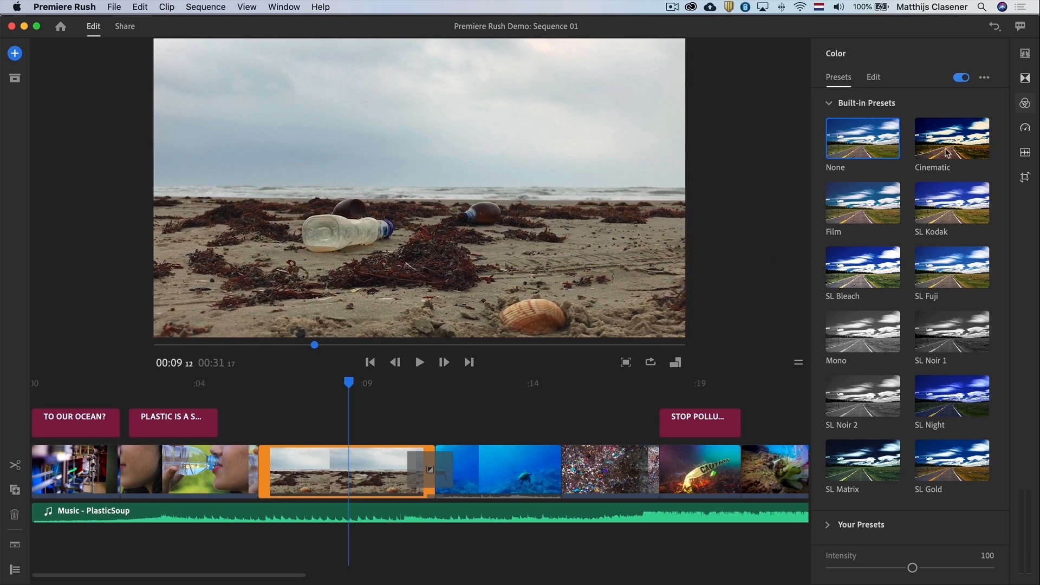
left_click(951, 138)
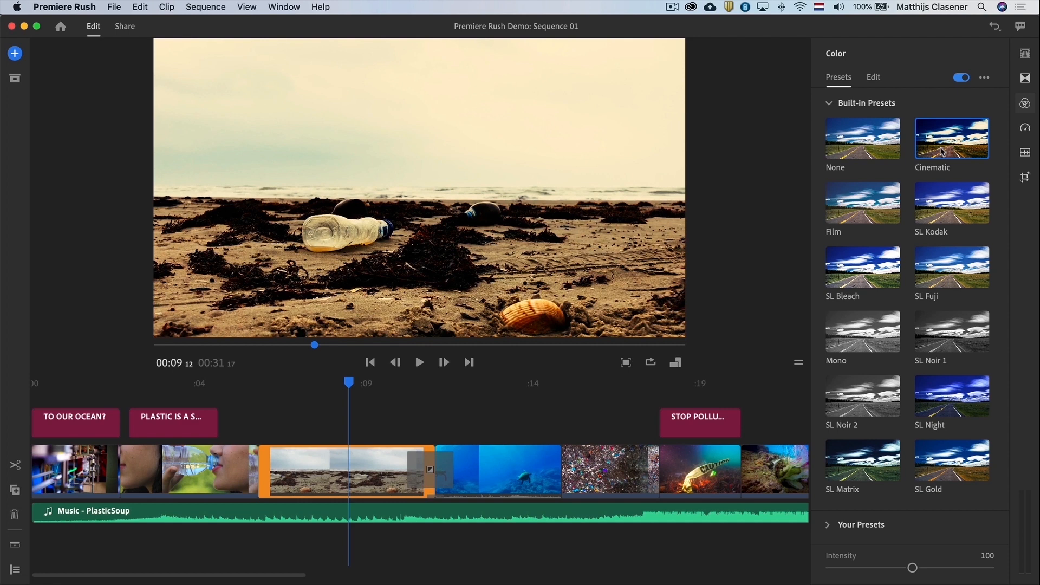
In Color Edit, lower the beach clip's exposure slightly and brighten its highlights
left_click(873, 77)
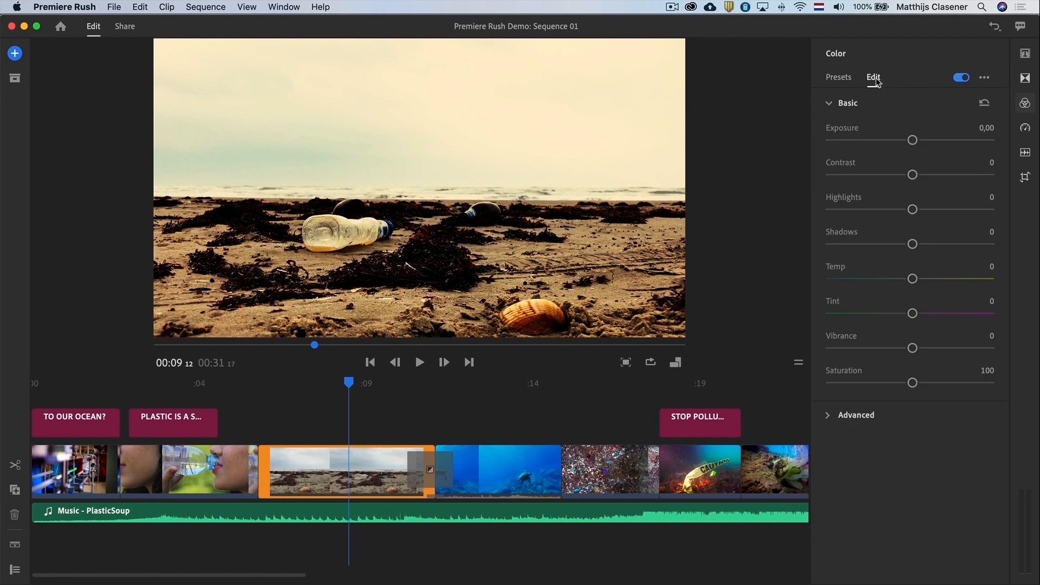
mouse_move(923, 147)
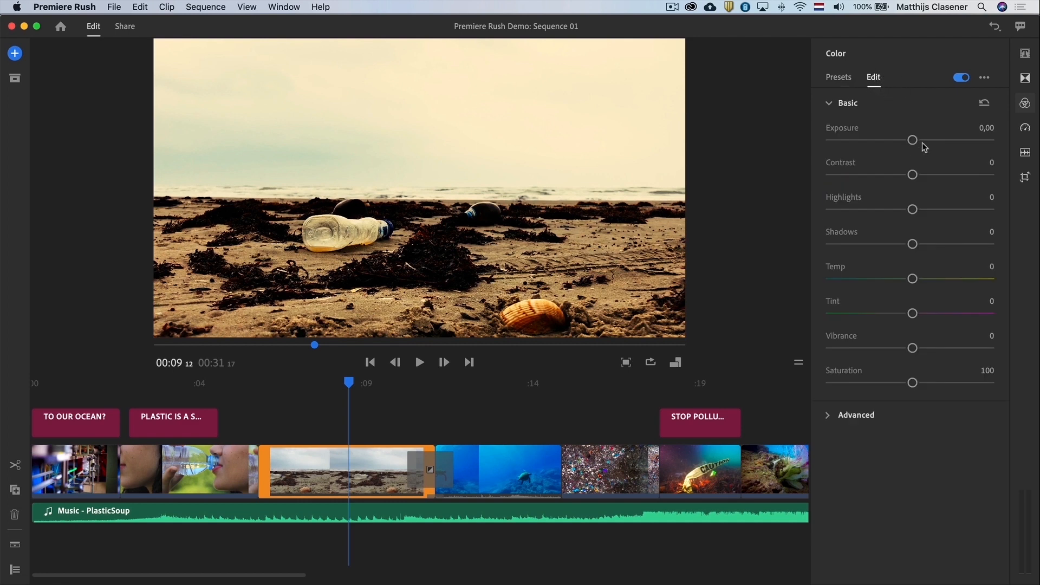
left_click_drag(912, 140, 910, 140)
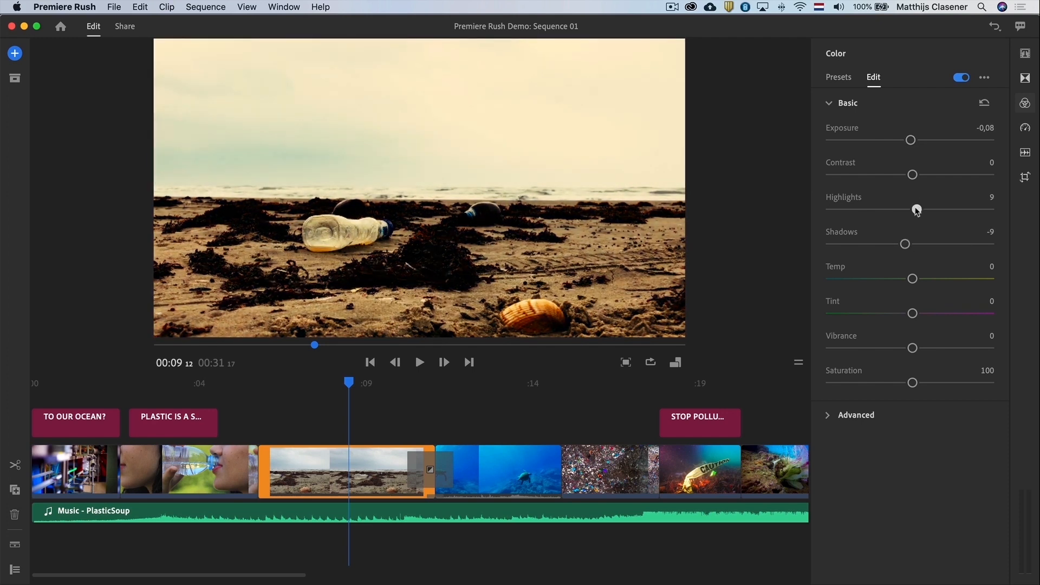
left_click_drag(917, 210, 925, 210)
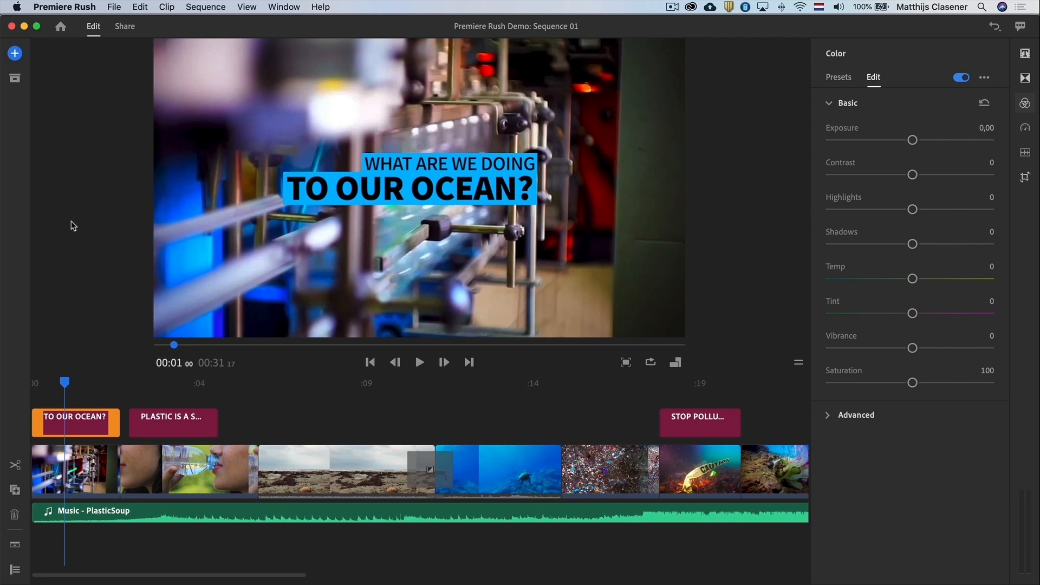
mouse_move(104, 147)
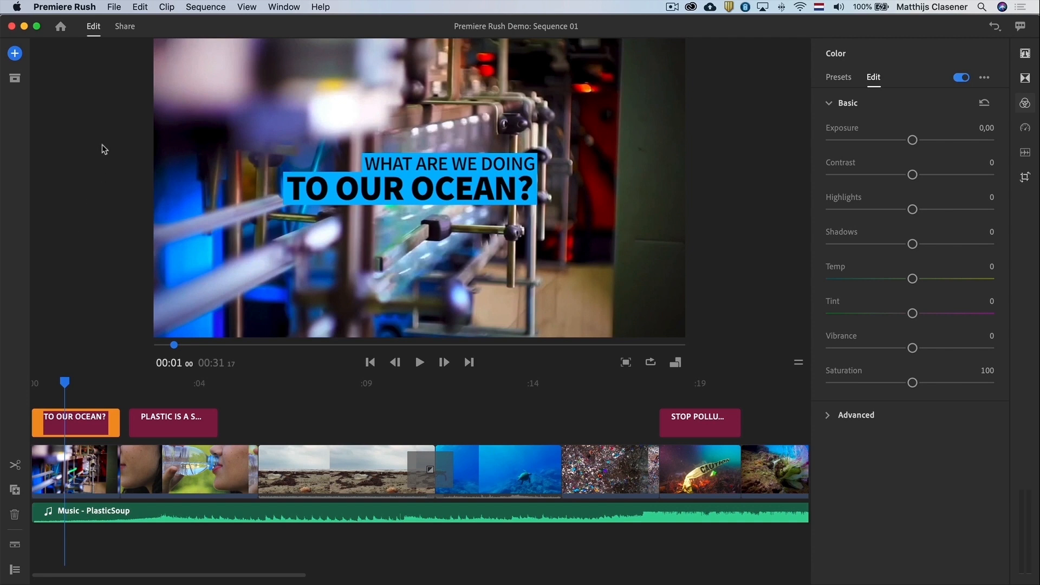
Go to Share and name the local export file OCEAN.mp4
left_click(125, 27)
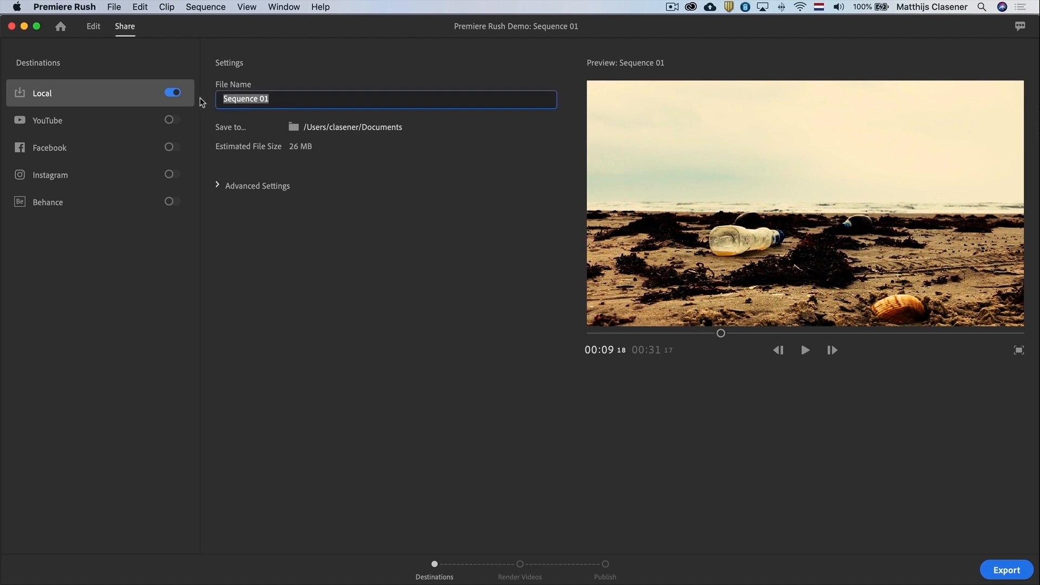
type("OCEAN")
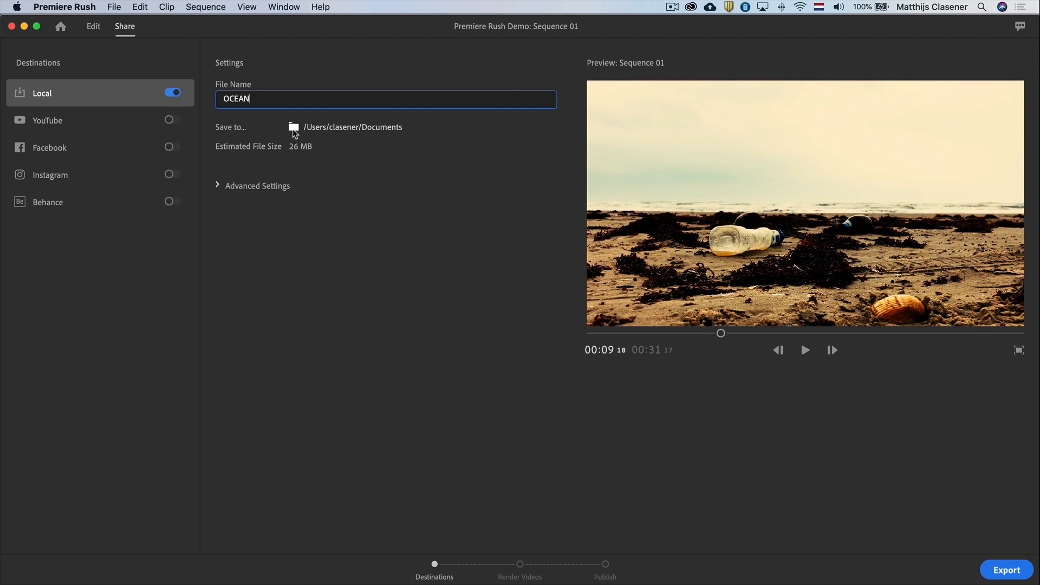
type(".mp4")
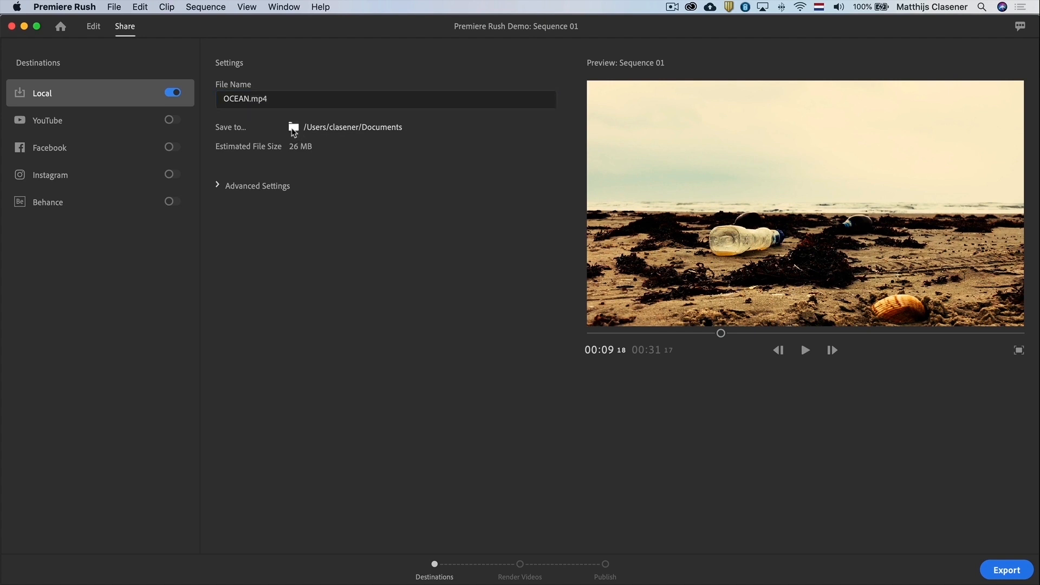
Save to the Desktop, leave YouTube publishing off, and start rendering OCEAN.mp4
left_click(293, 127)
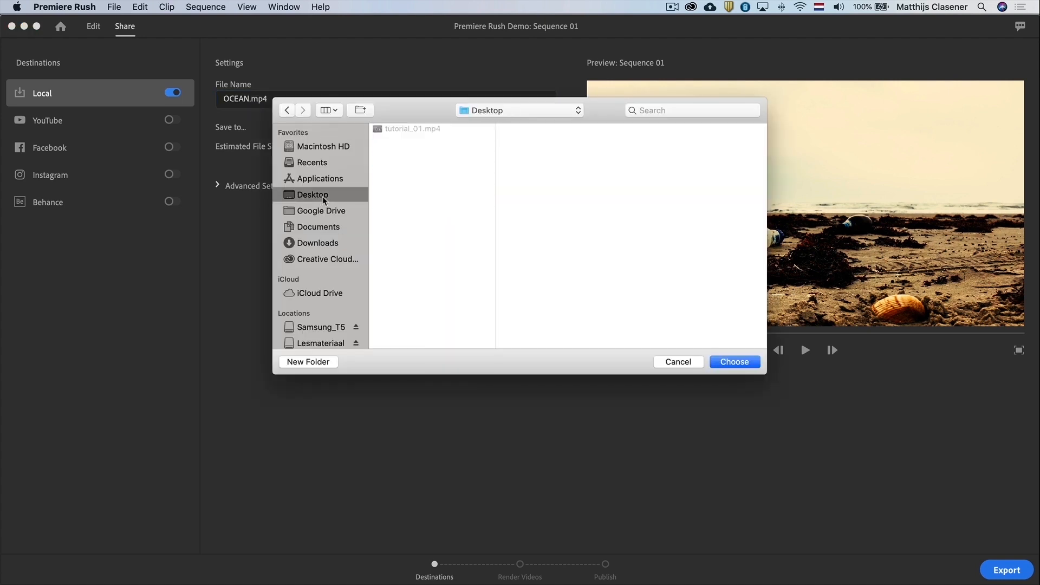
left_click(735, 362)
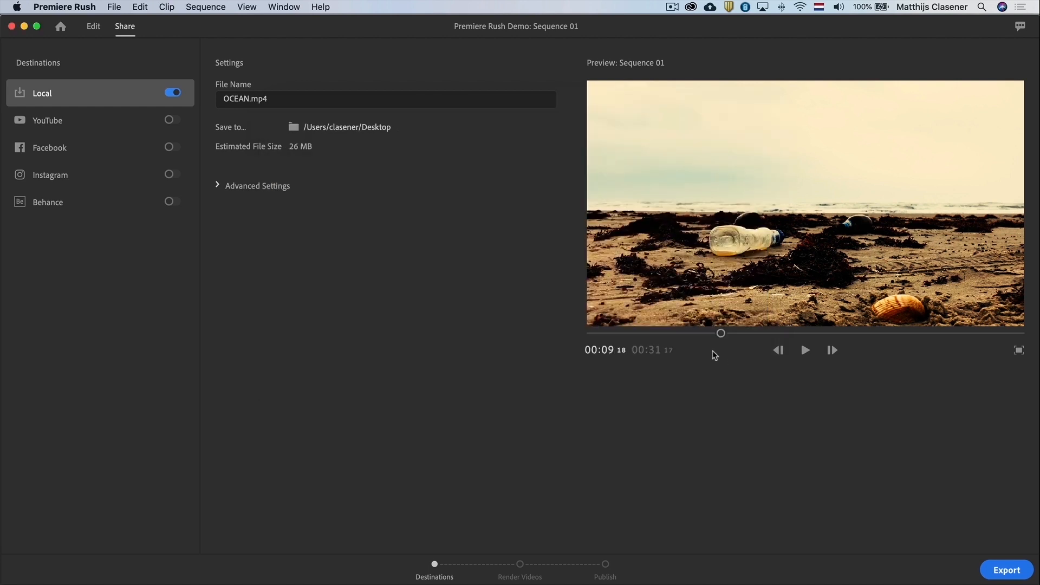
left_click(172, 119)
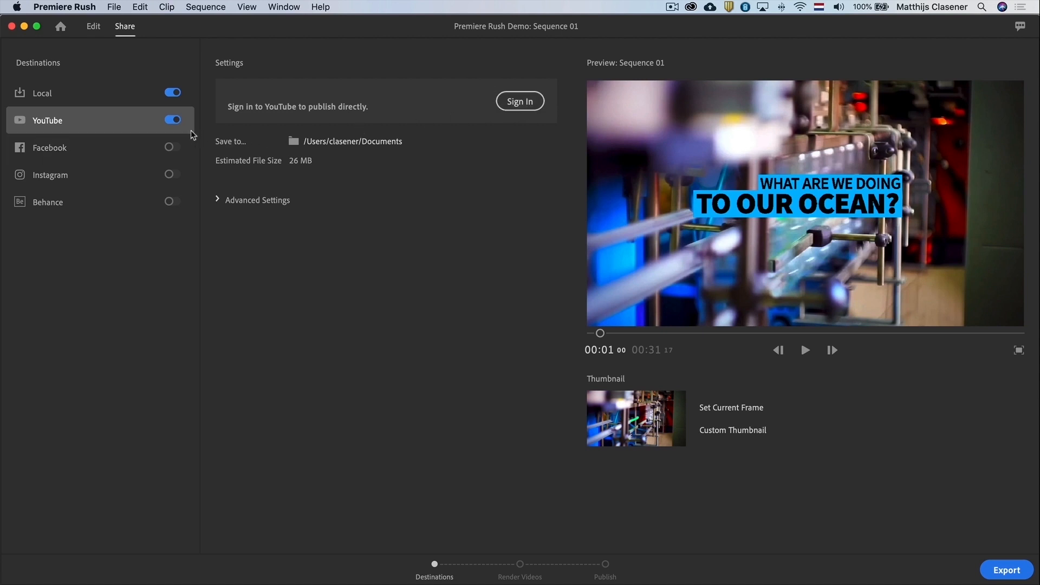
left_click(43, 94)
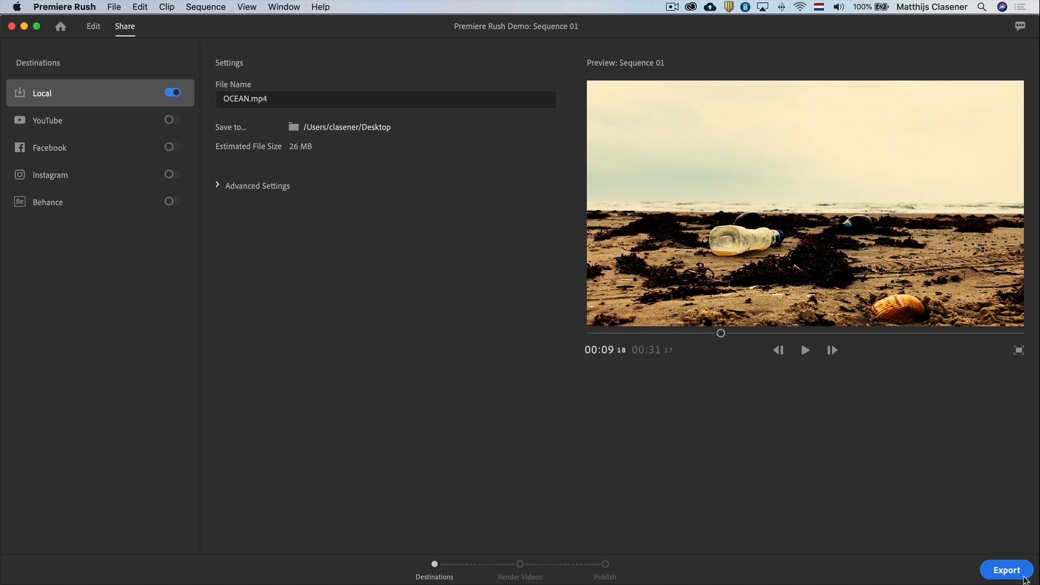
left_click(1006, 569)
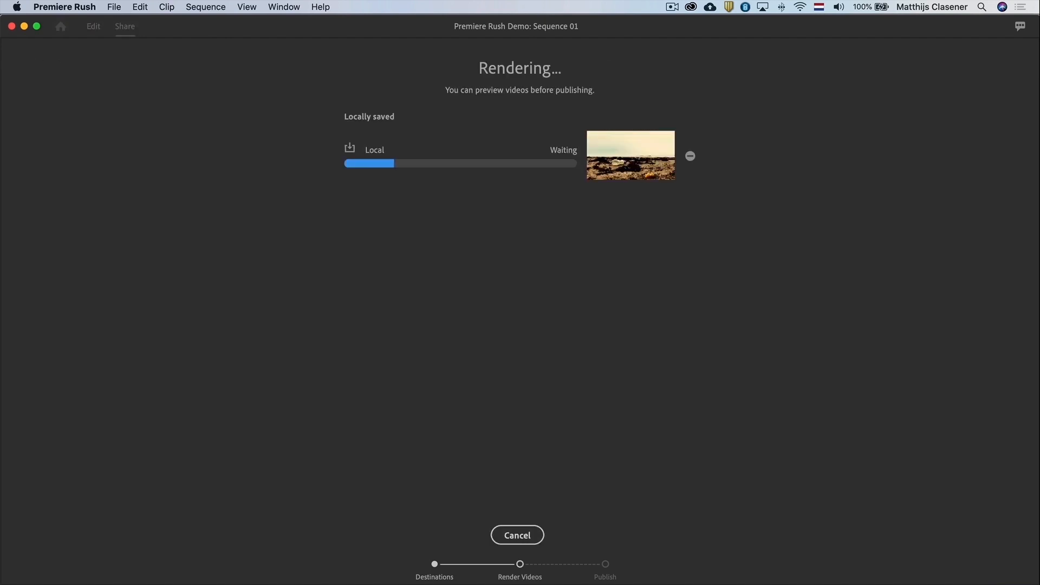